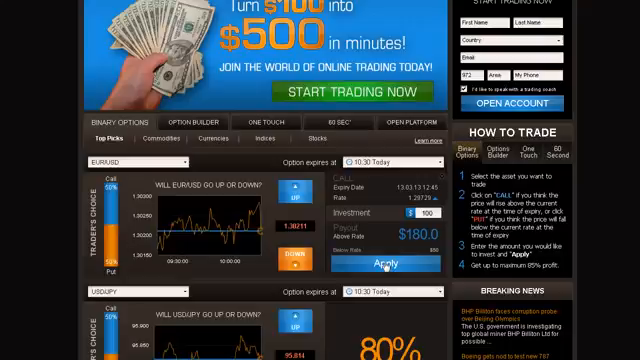
Step: Apply the configured binary option trade from the home page's Binary Options panel
click(380, 268)
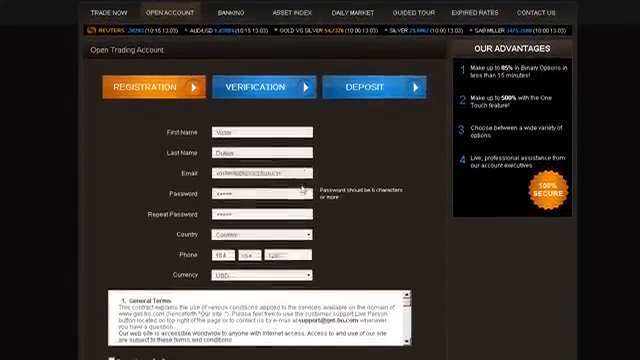
Step: Submit the Open Trading Account form with the entered name, email and password
scroll(down, 3)
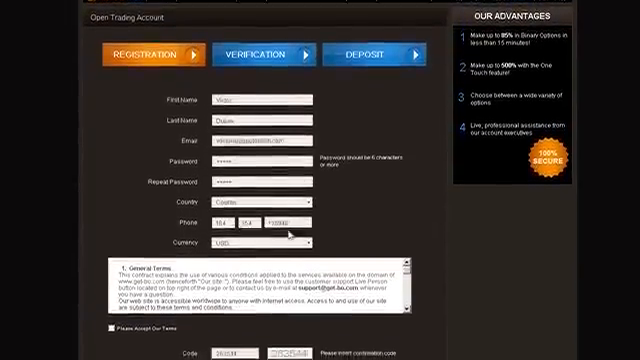
scroll(down, 3)
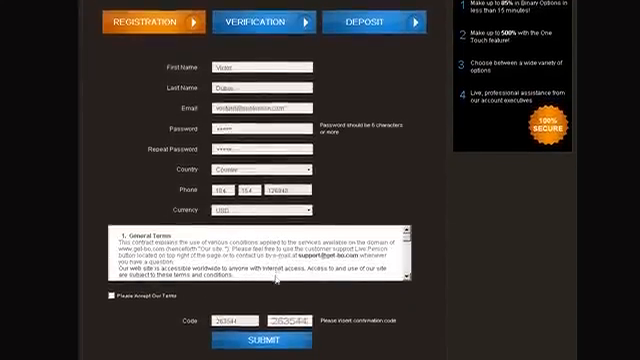
scroll(down, 3)
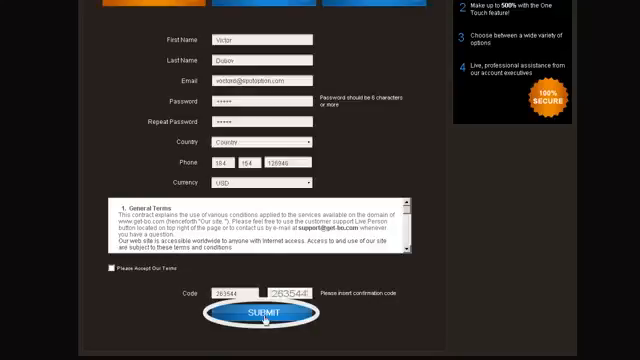
click(264, 316)
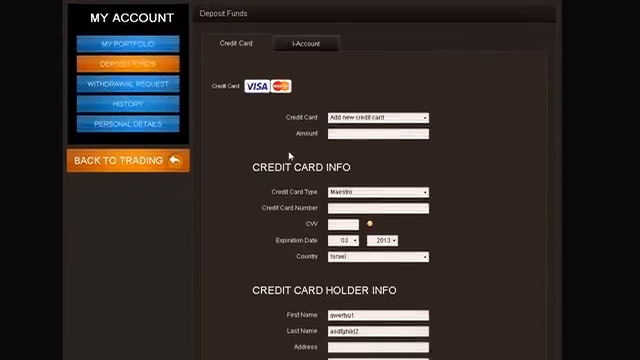
Step: Leave the Deposit Funds page for the Daily Market Review article via the footer link
scroll(down, 3)
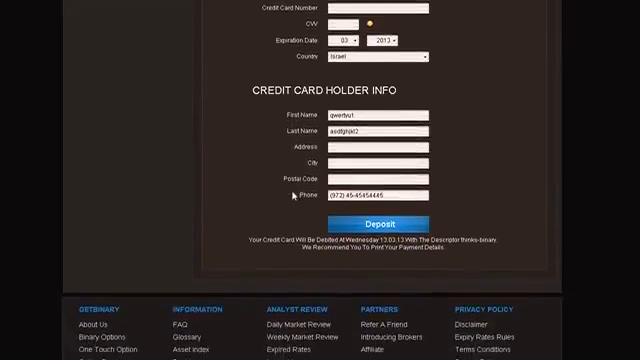
scroll(down, 3)
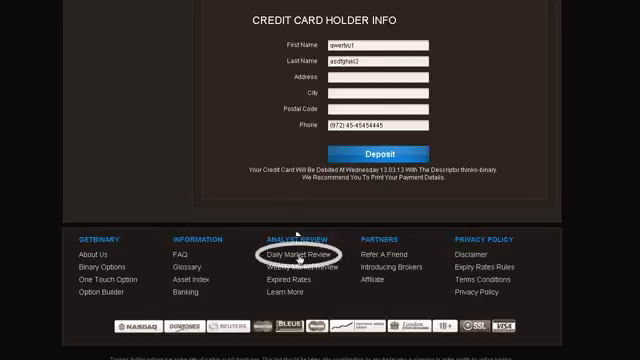
click(290, 258)
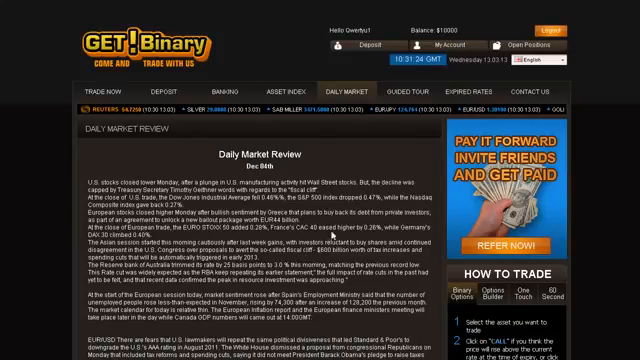
mouse_move(336, 236)
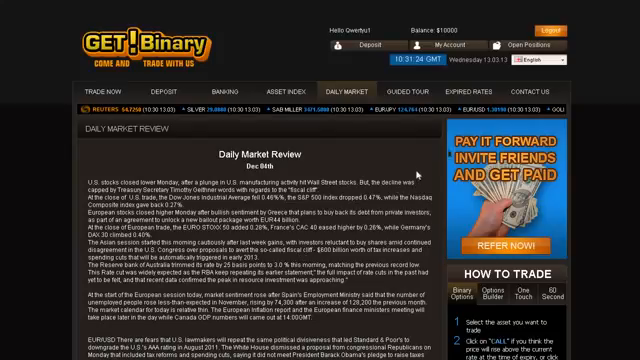